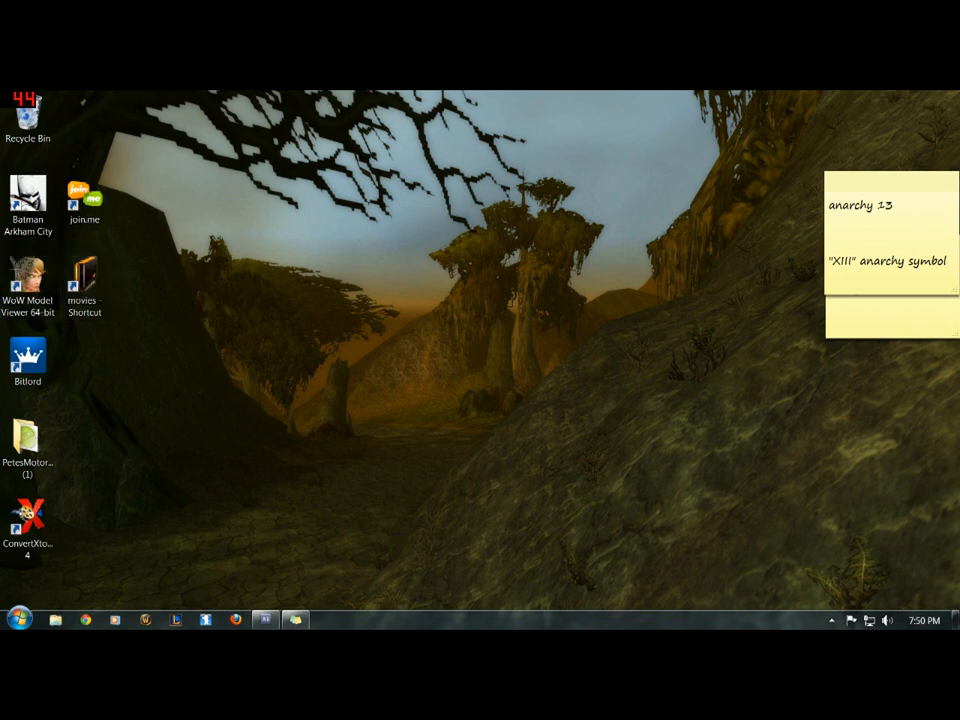
Step: Launch WoW Model Viewer and load the World of Warcraft game data
click(28, 280)
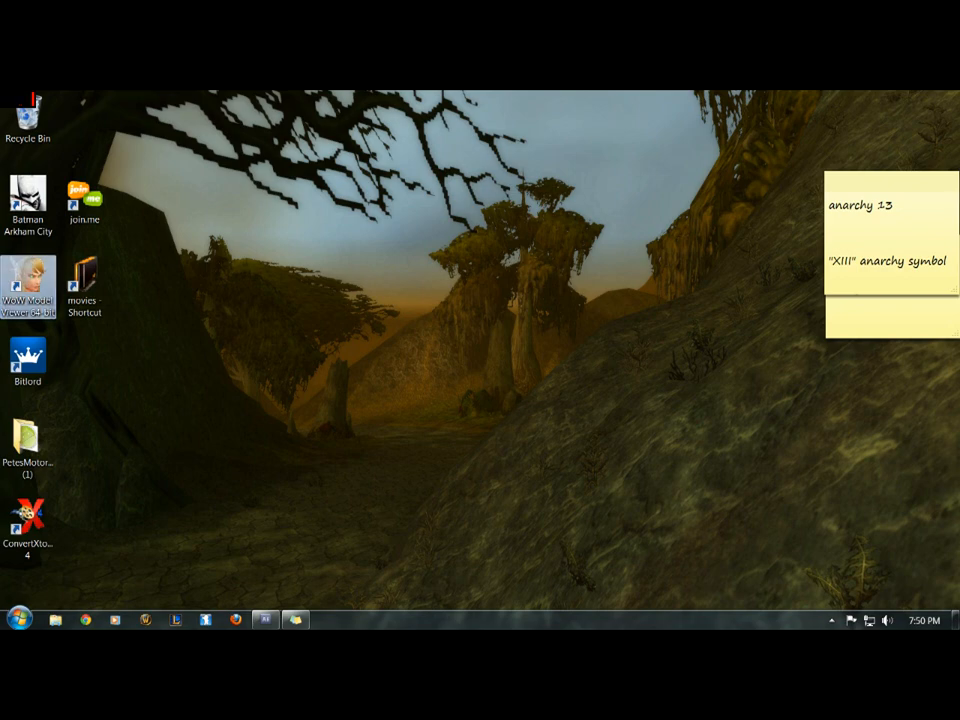
double_click(28, 278)
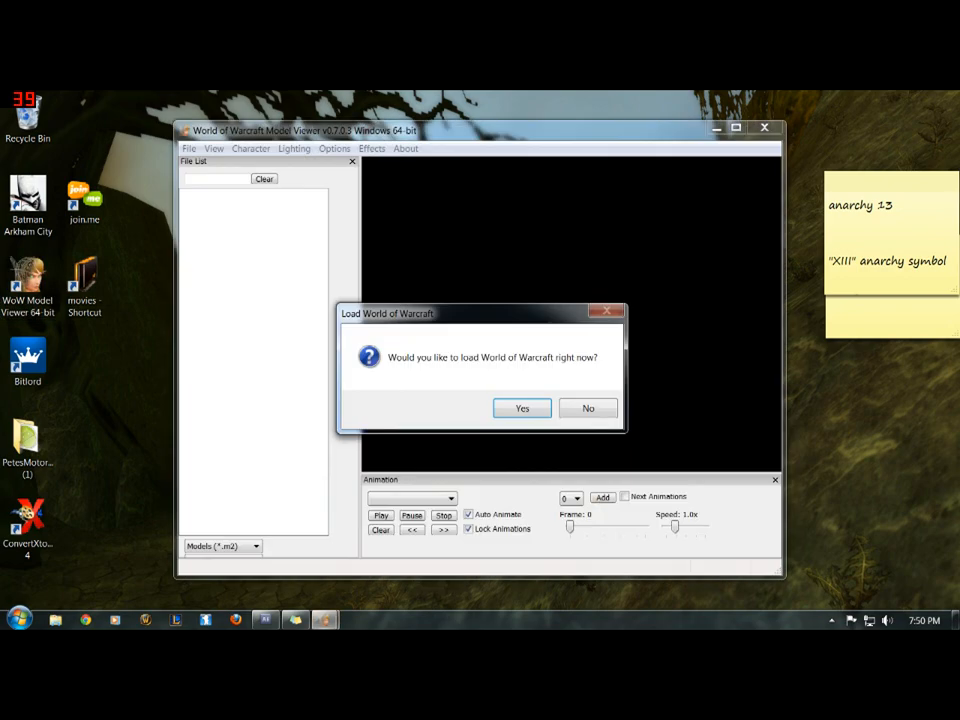
click(520, 408)
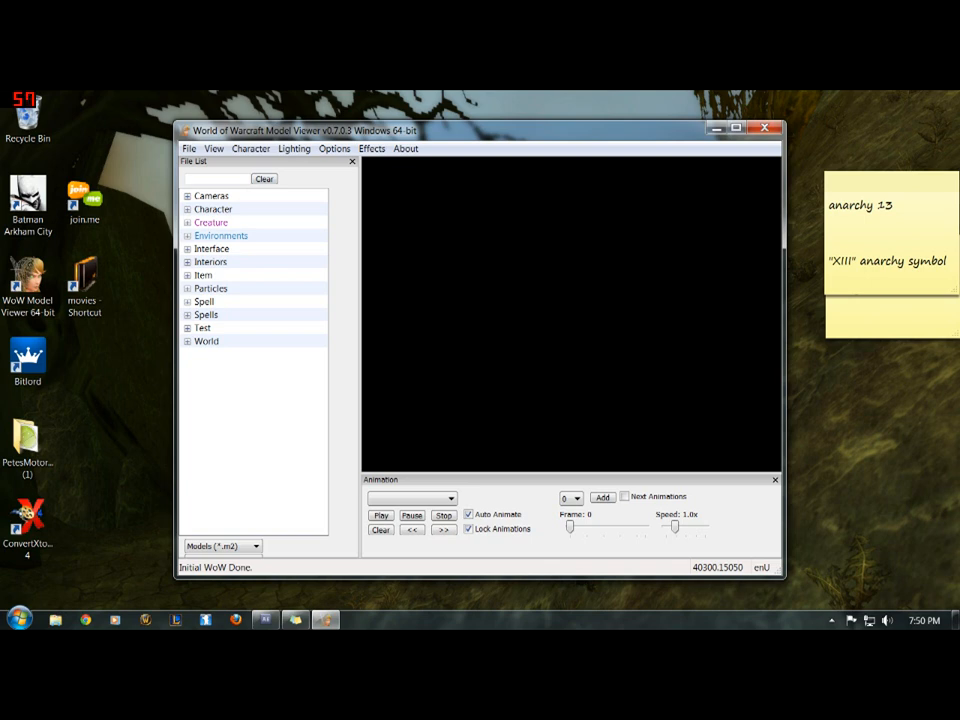
Step: Browse the model list, expanding Character briefly and then the Creature category
click(188, 208)
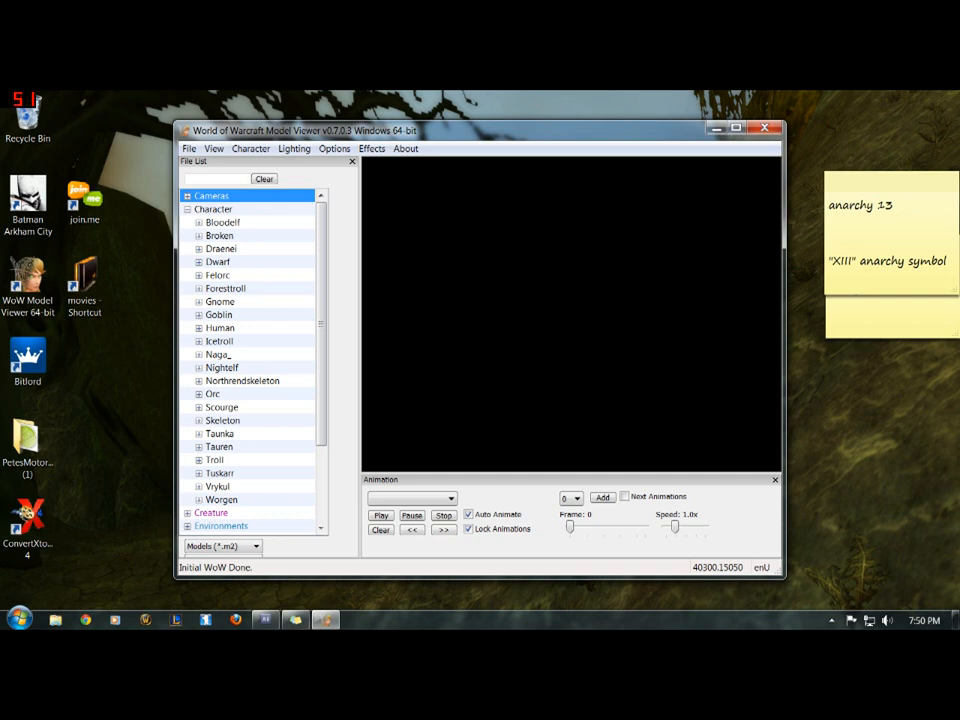
click(188, 210)
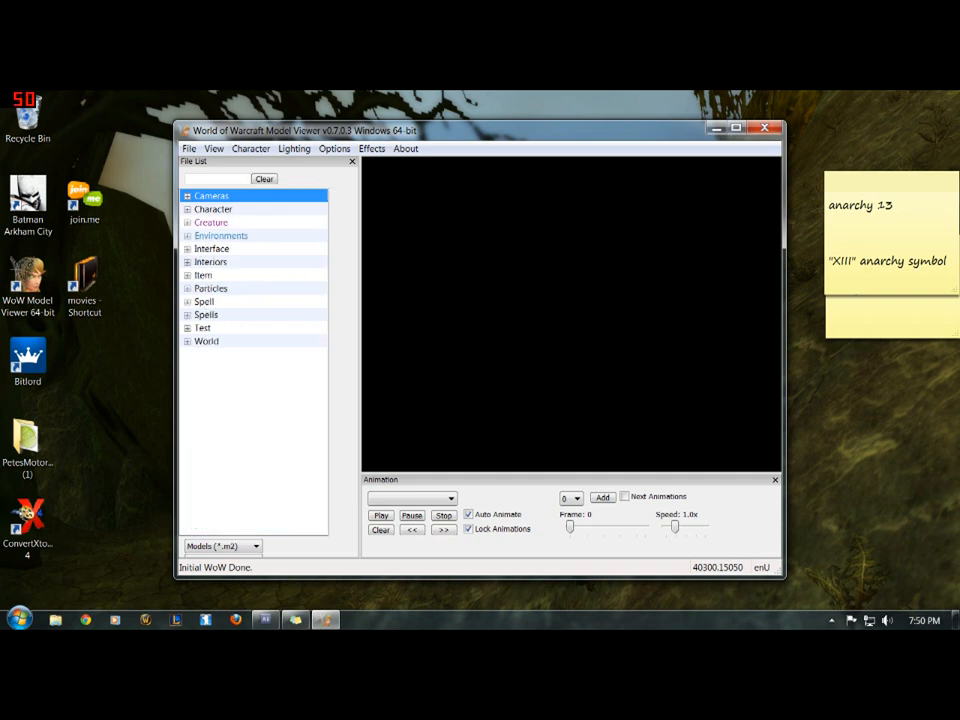
click(188, 222)
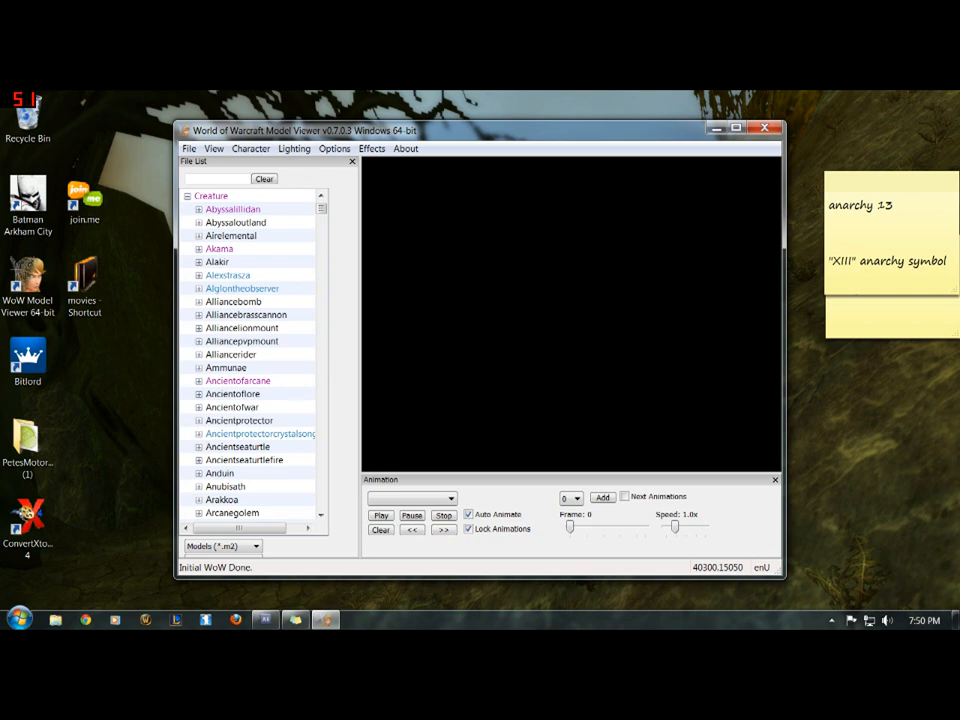
Step: Load the Akama creature model (akama.m2) and rotate it to a side-on view
click(198, 248)
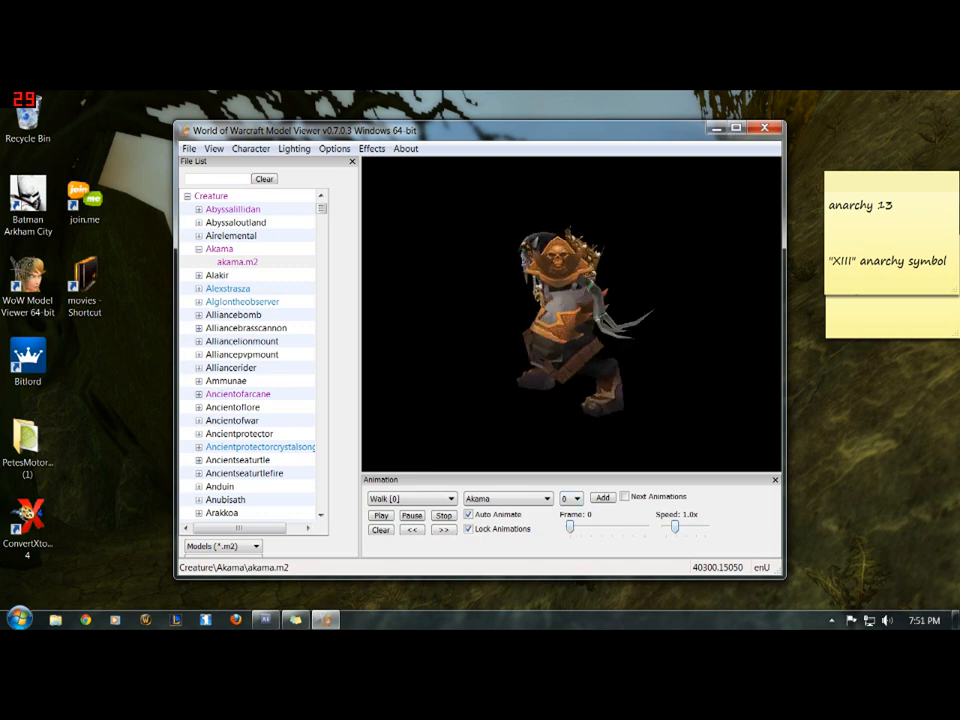
drag(676, 524, 668, 524)
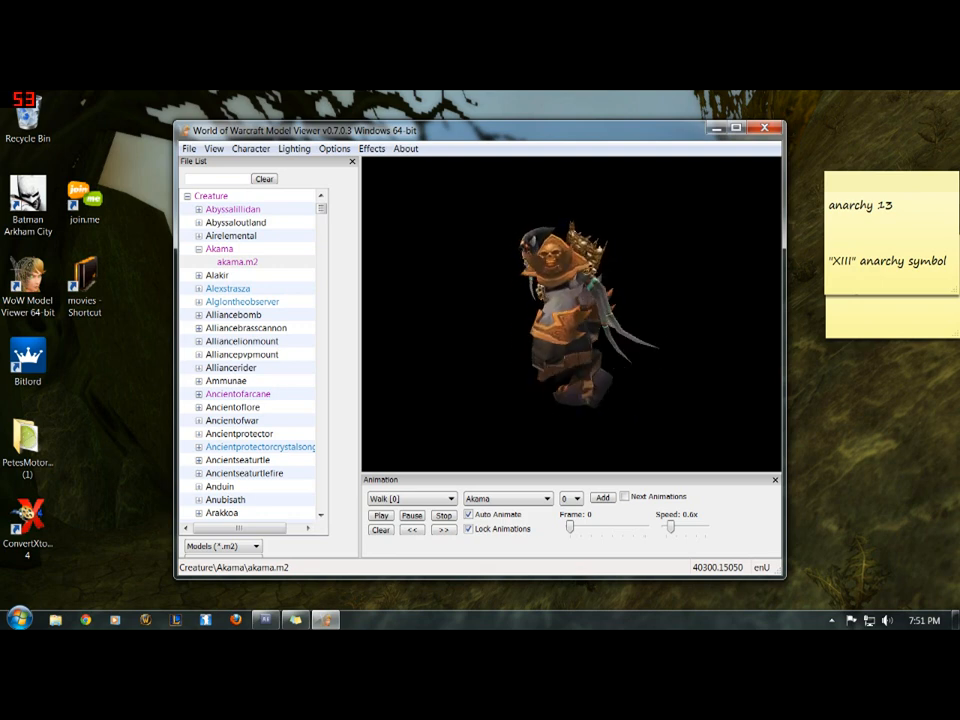
Step: Leave the model viewer for a blank After Effects project and bring up the Start menu
click(264, 620)
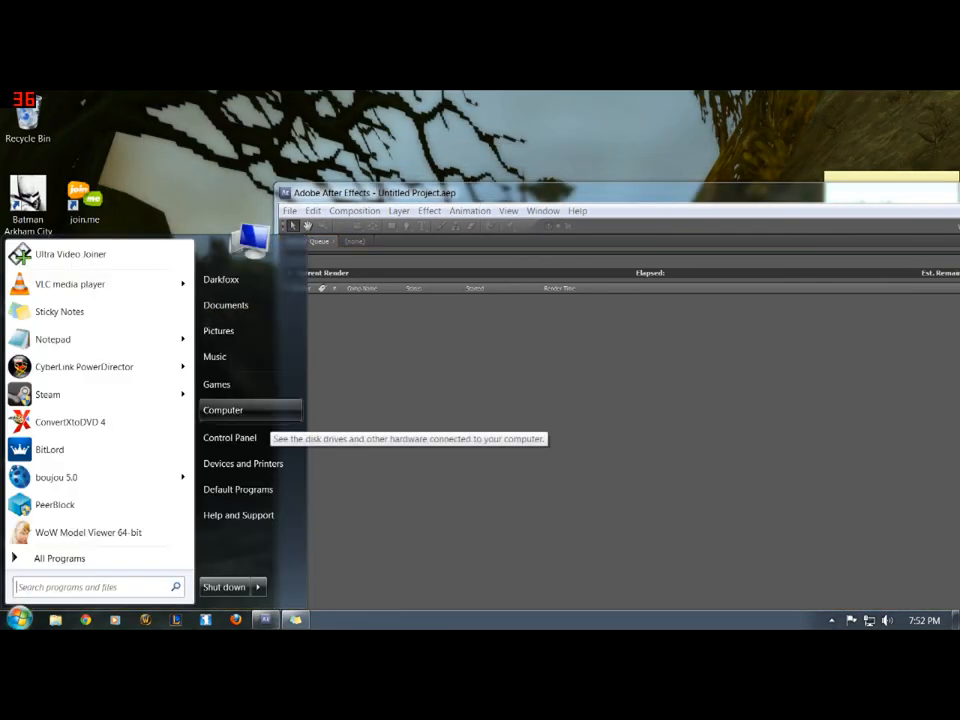
Step: Browse Darkdrive (E:) > pics to find the Stormwind Harbor image for import
click(222, 408)
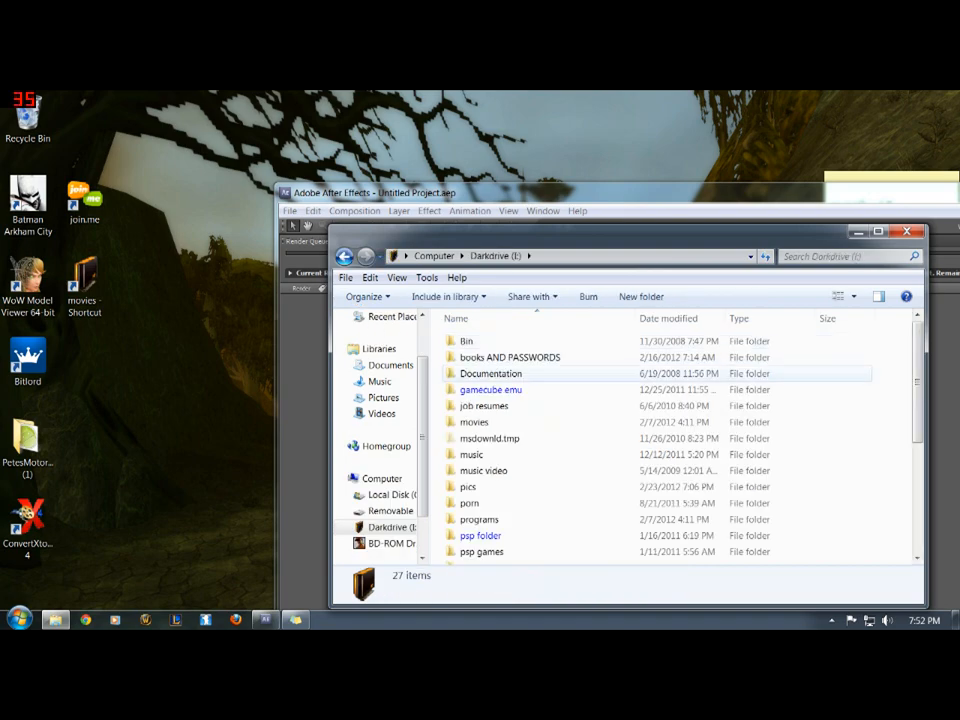
double_click(468, 486)
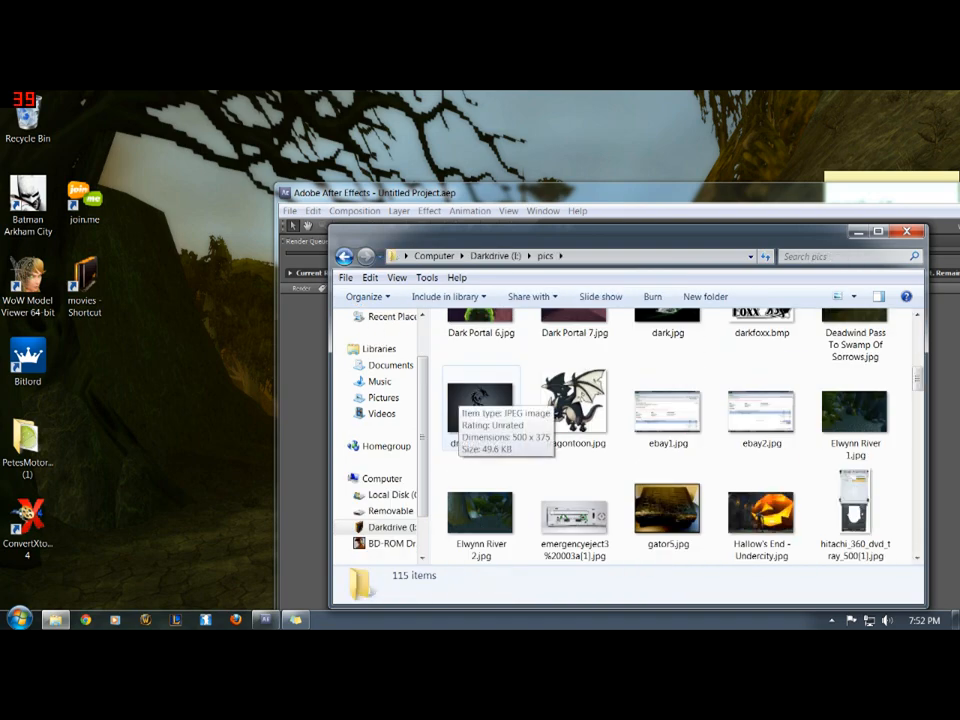
scroll(down, 3)
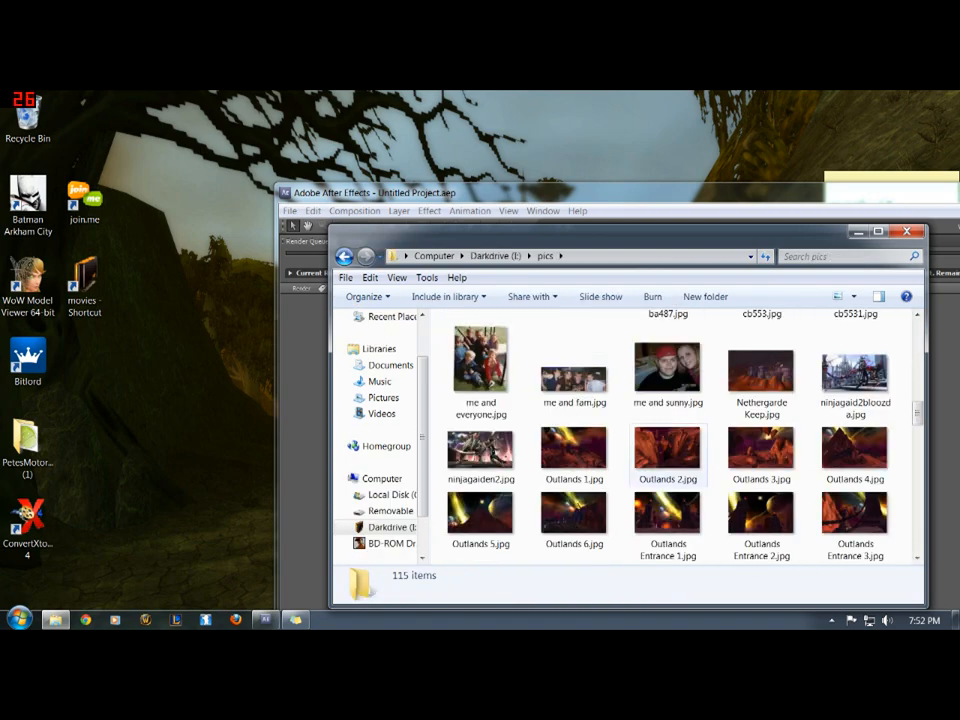
scroll(up, 3)
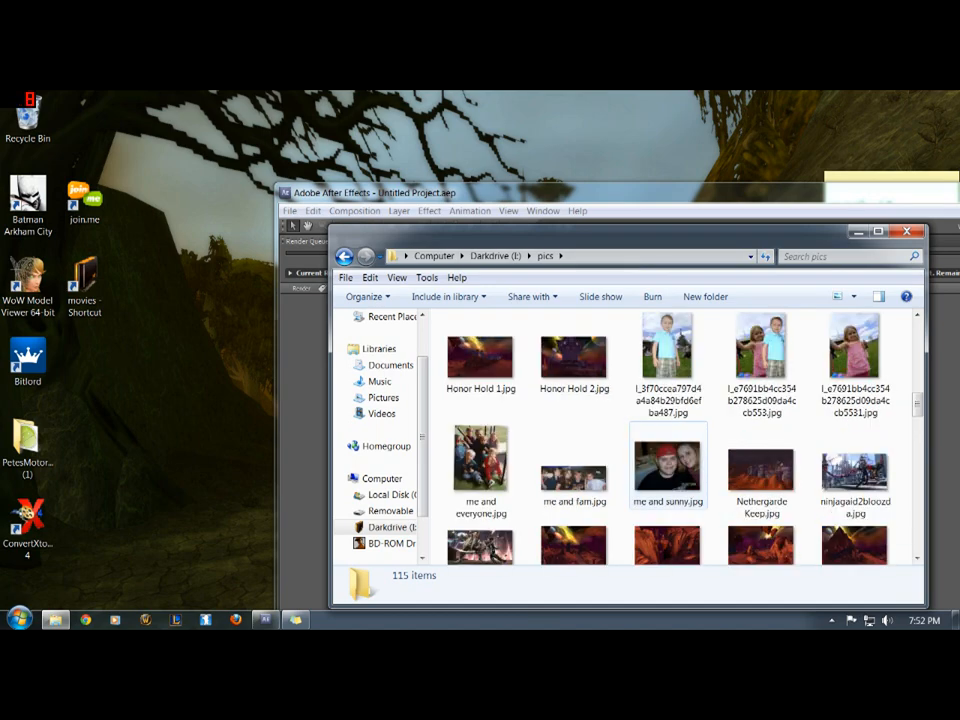
scroll(down, 3)
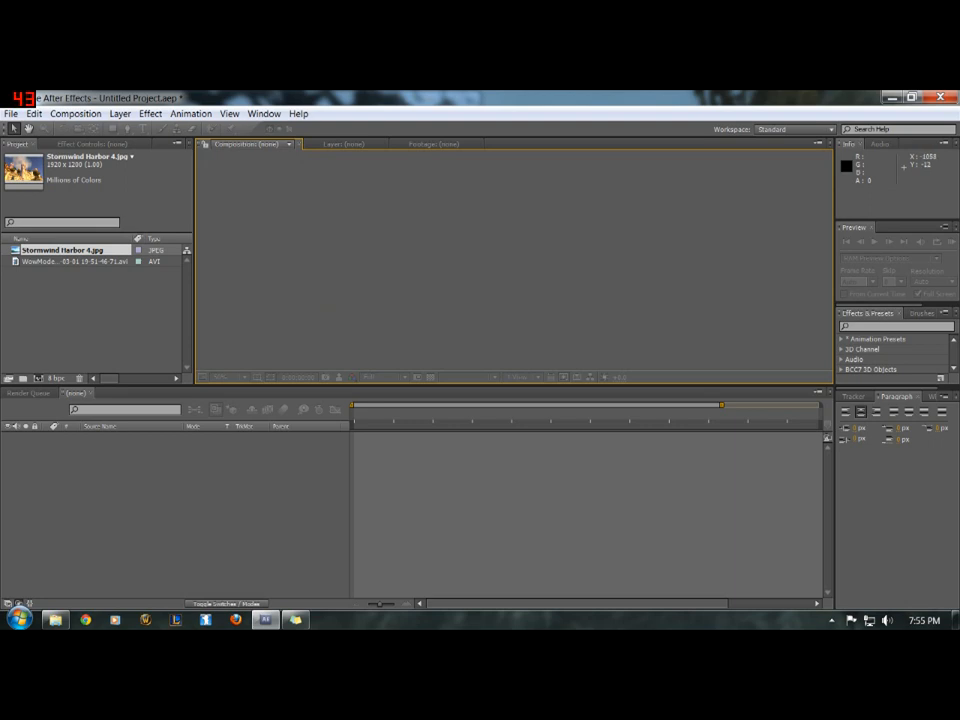
Step: Select the WoWModelViewer .avi and layer it above the Stormwind Harbor image in a new composition
click(76, 260)
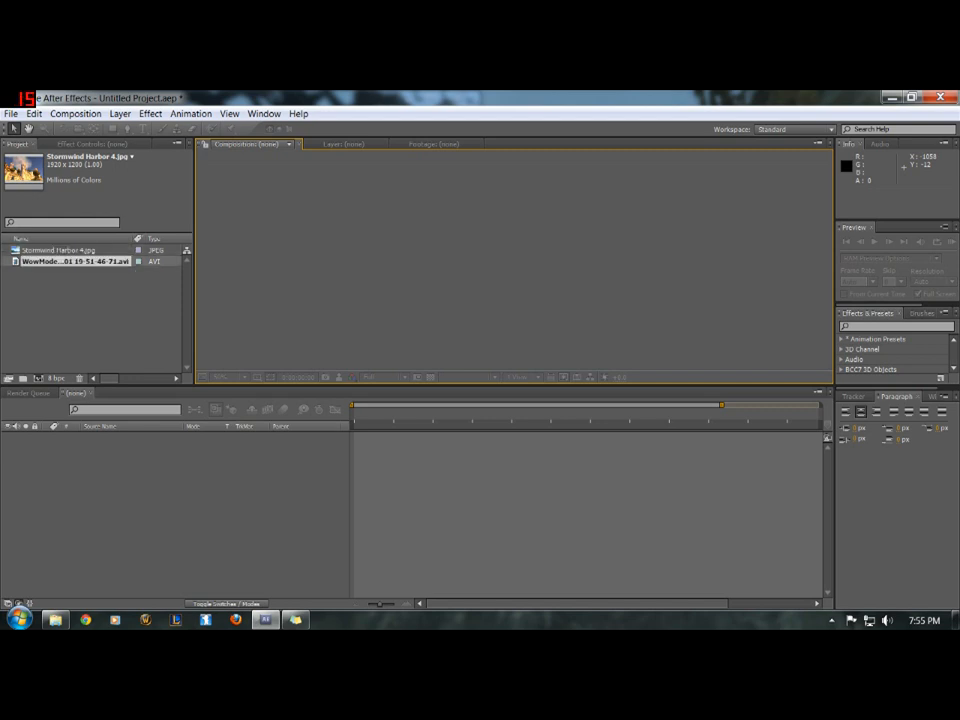
click(76, 260)
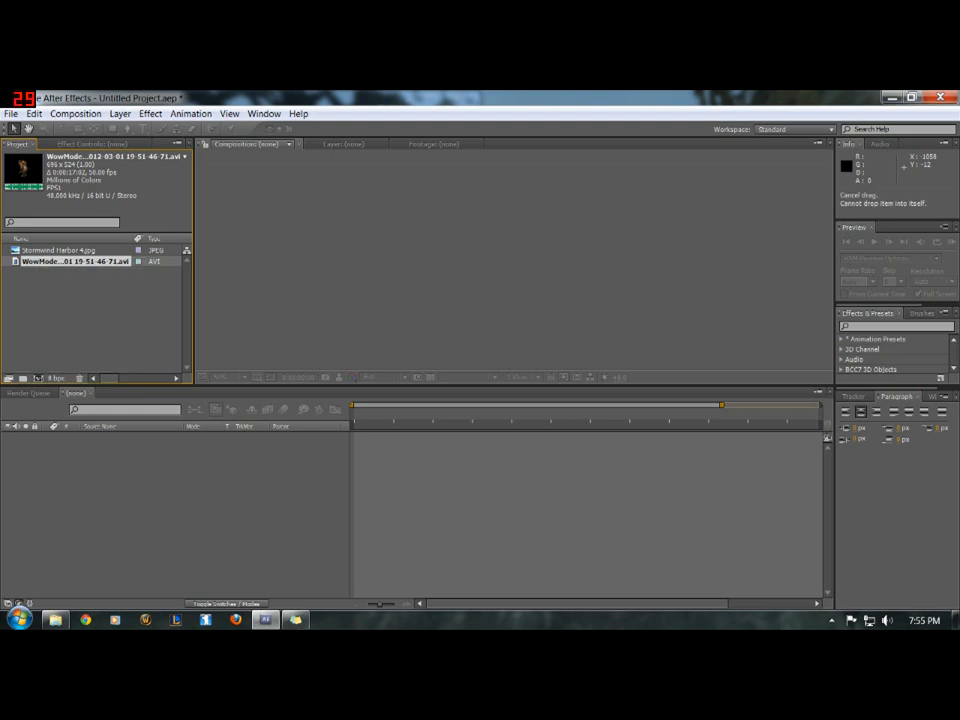
click(60, 250)
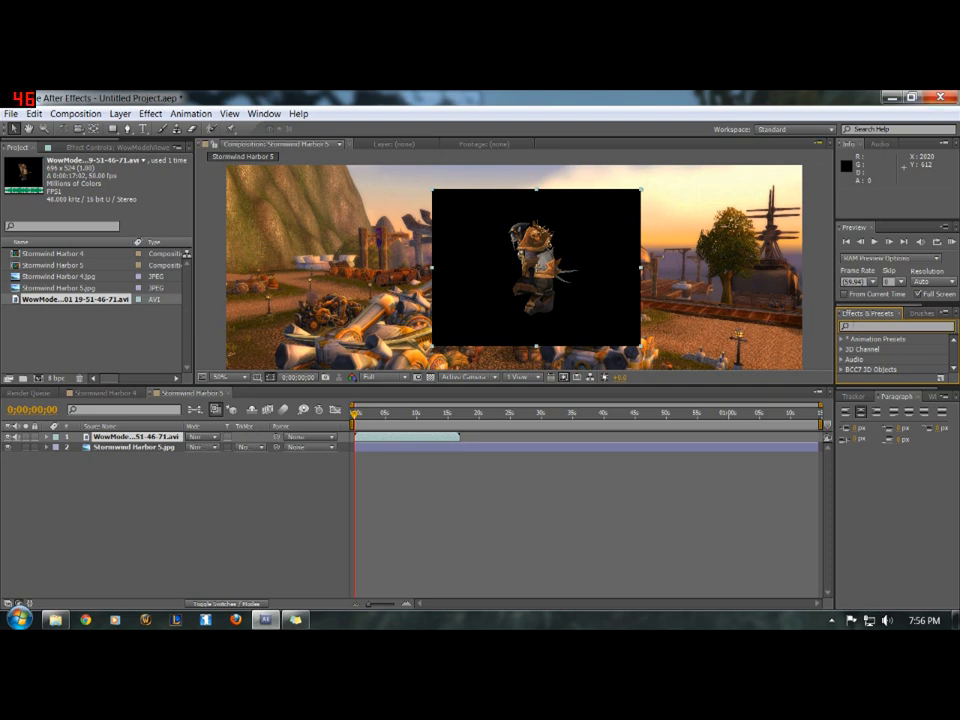
click(794, 128)
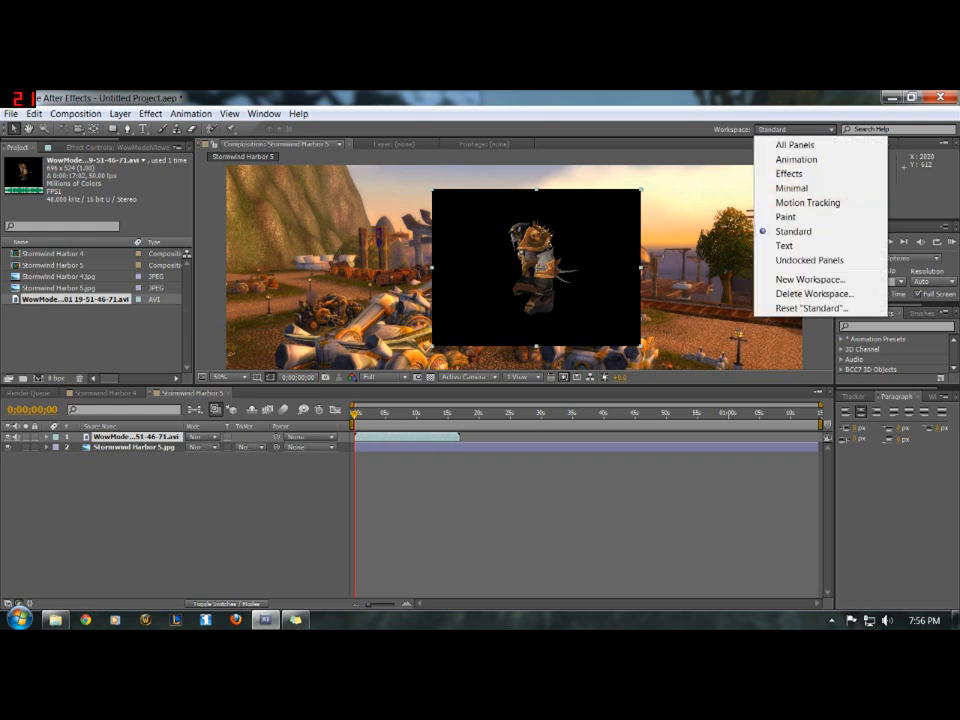
click(792, 232)
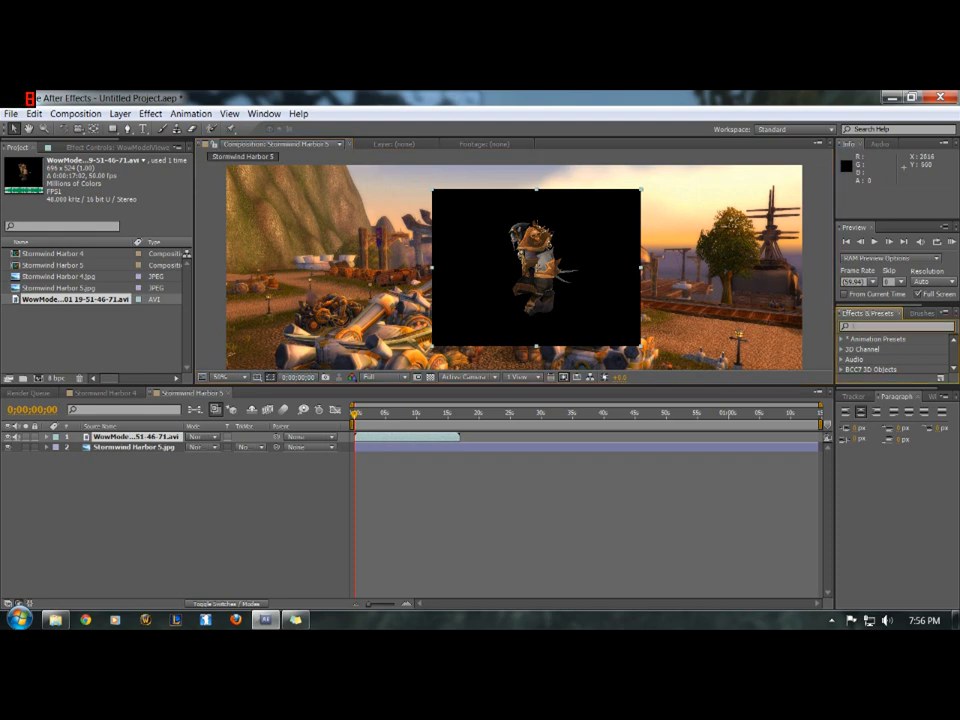
Step: Find the Color Key effect by searching 'color' and apply it to the character footage layer
text(color key)
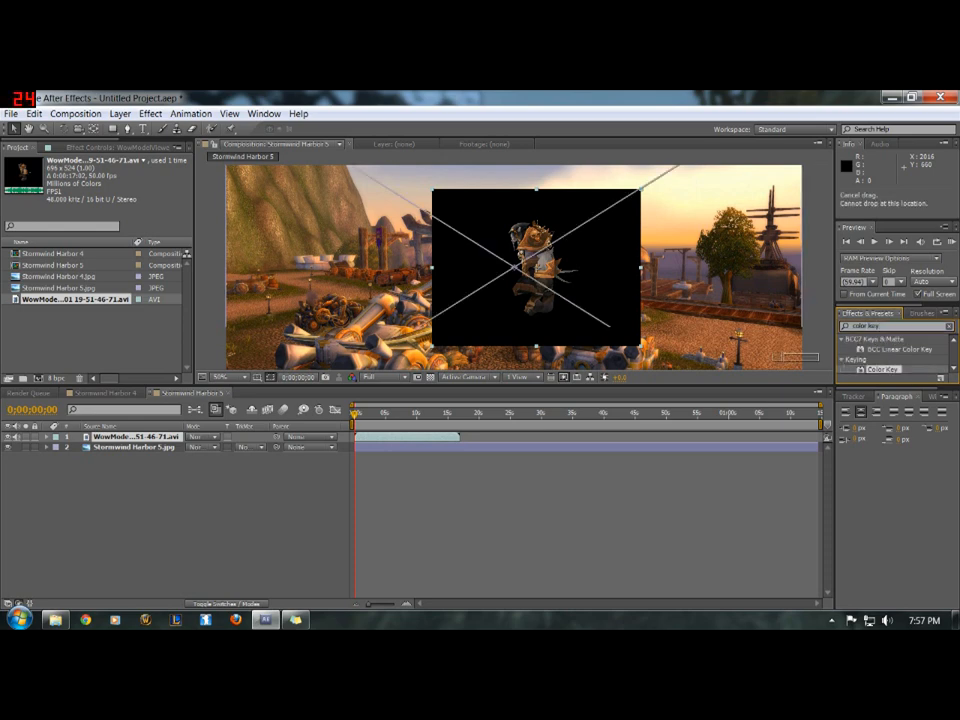
click(880, 368)
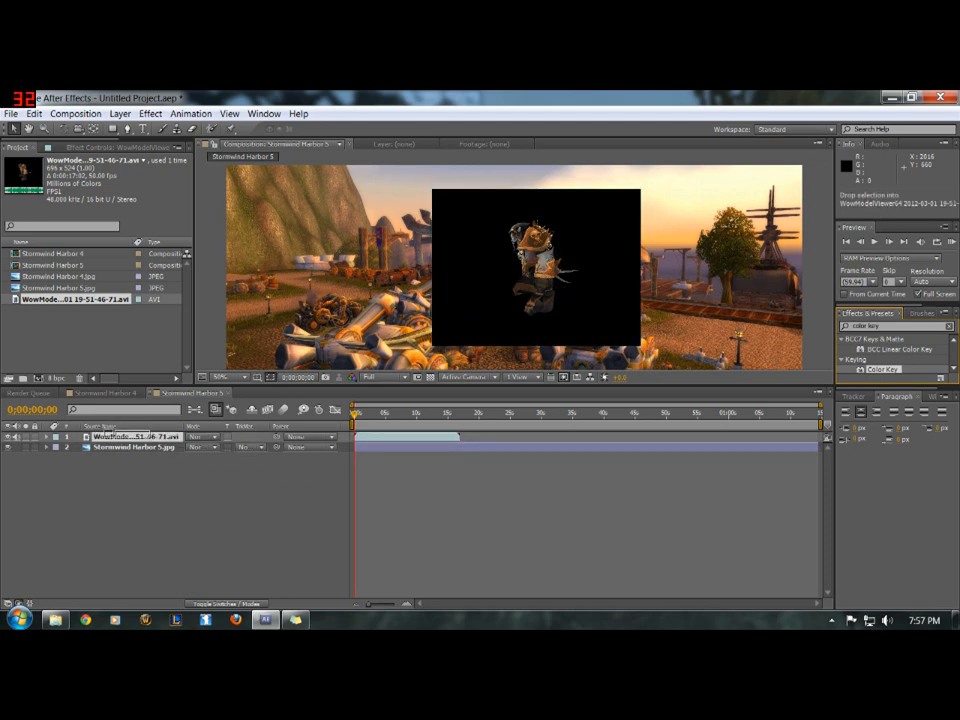
click(130, 436)
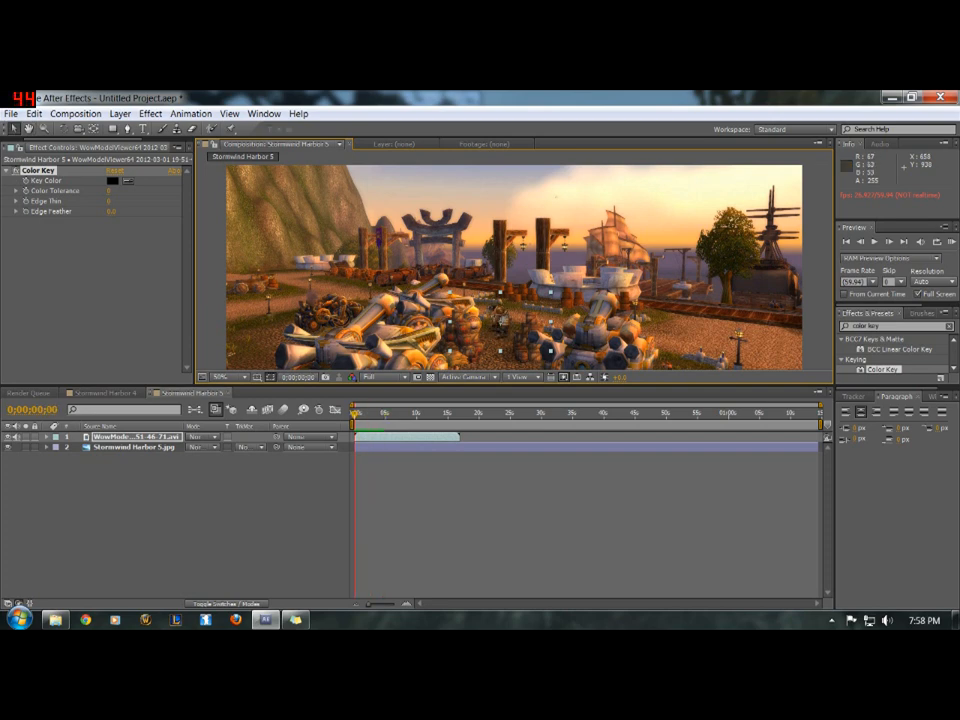
Step: Enable Position keyframing on the character layer and move the time indicator forward
click(134, 448)
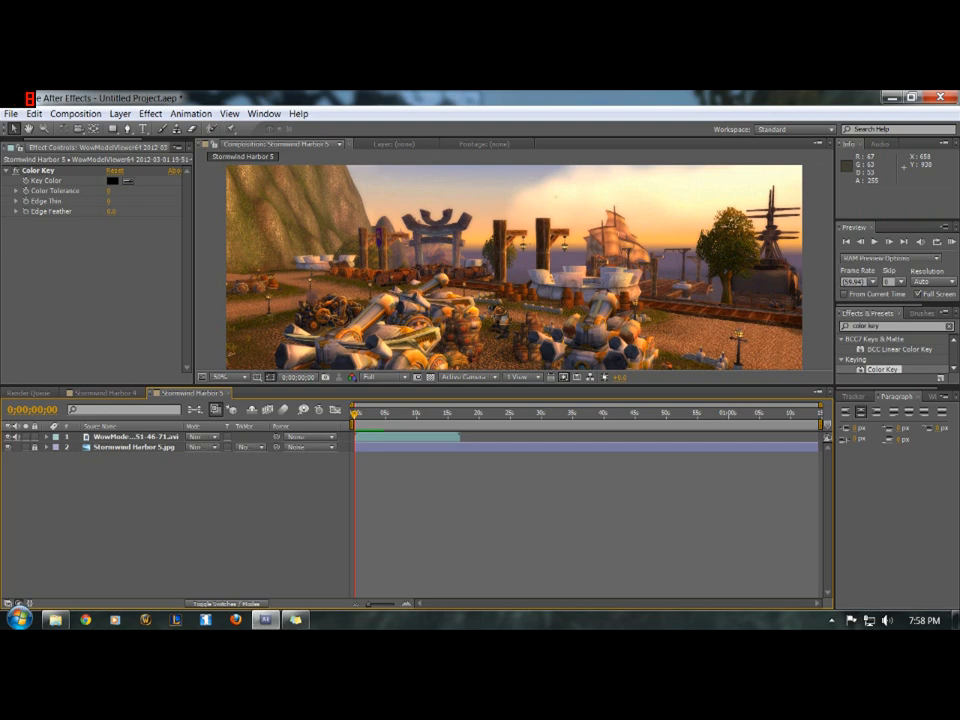
click(132, 436)
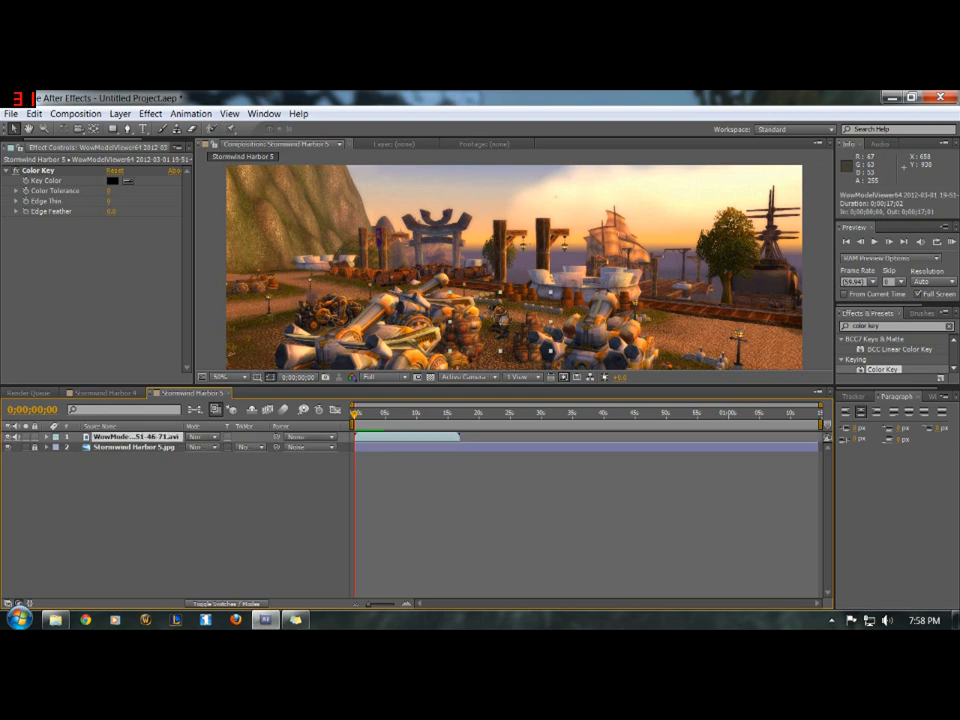
mouse_move(100, 448)
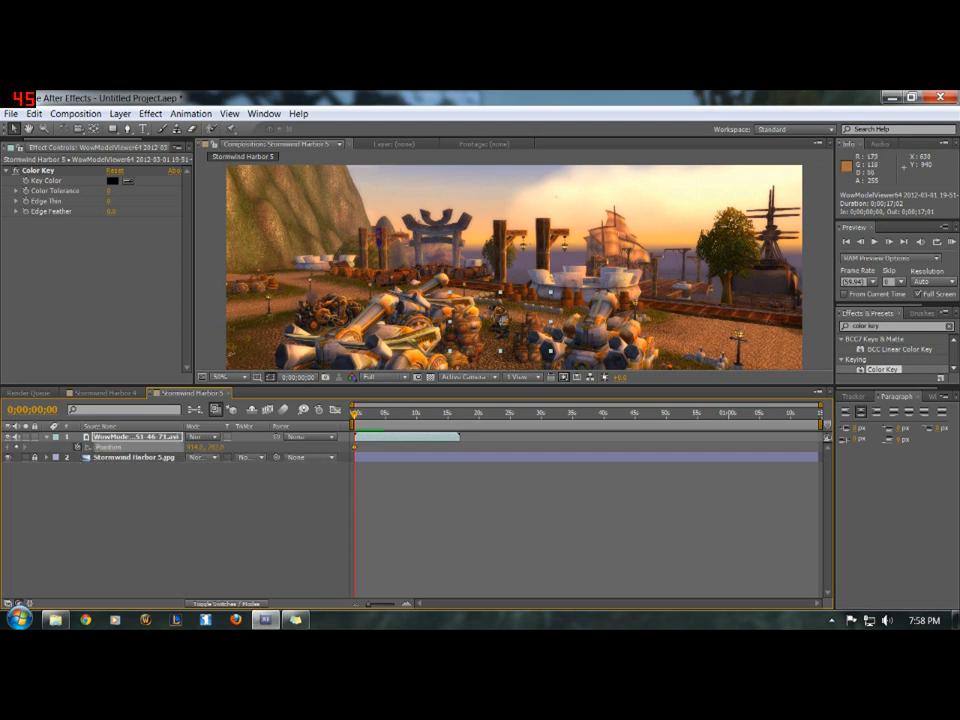
click(384, 412)
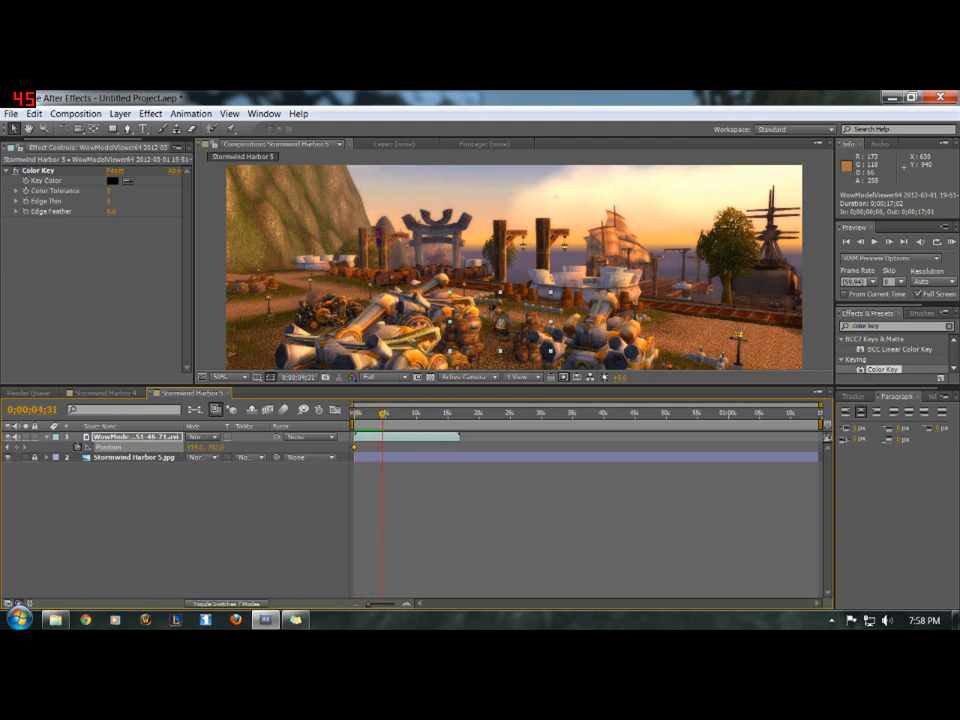
drag(384, 412, 418, 412)
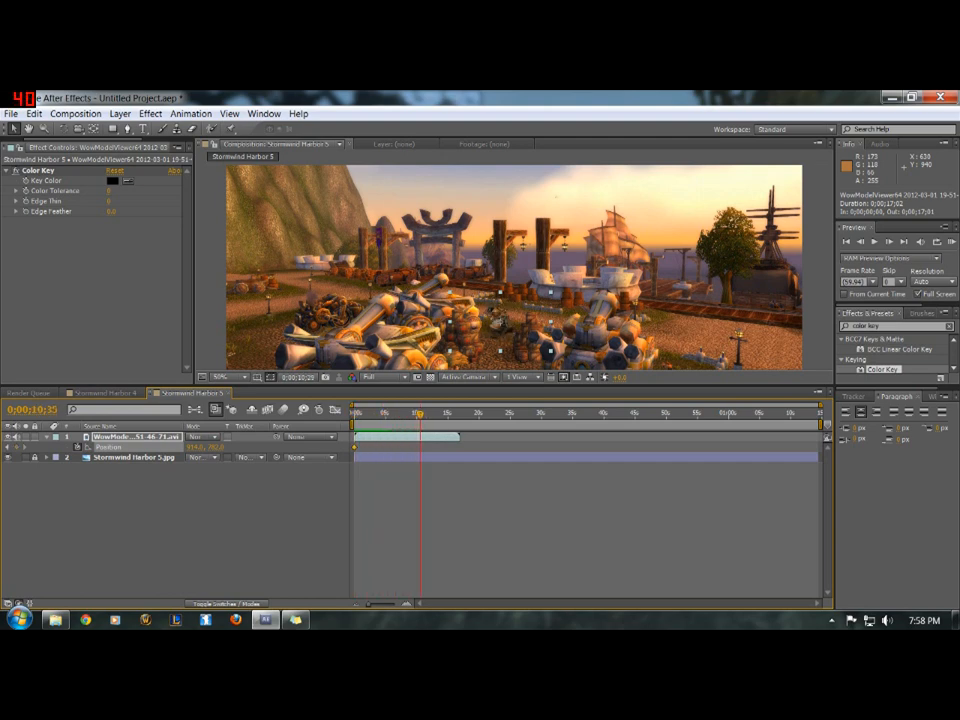
click(448, 412)
text(keylight)
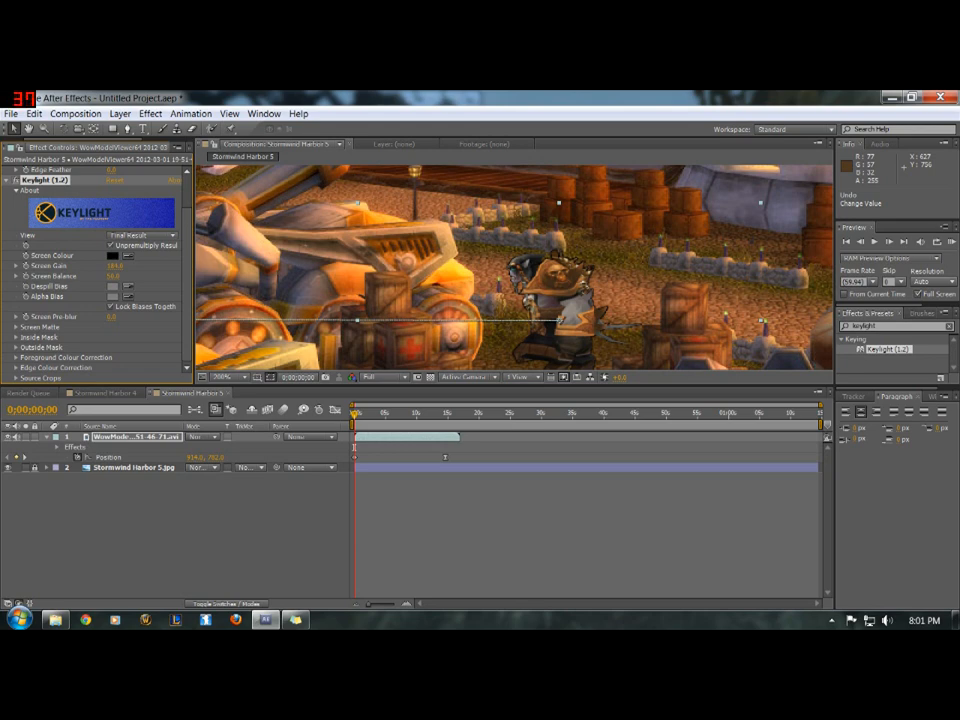
Step: Review the Keylight screen matte settings and set the viewer magnification to Fit
scroll(down, 3)
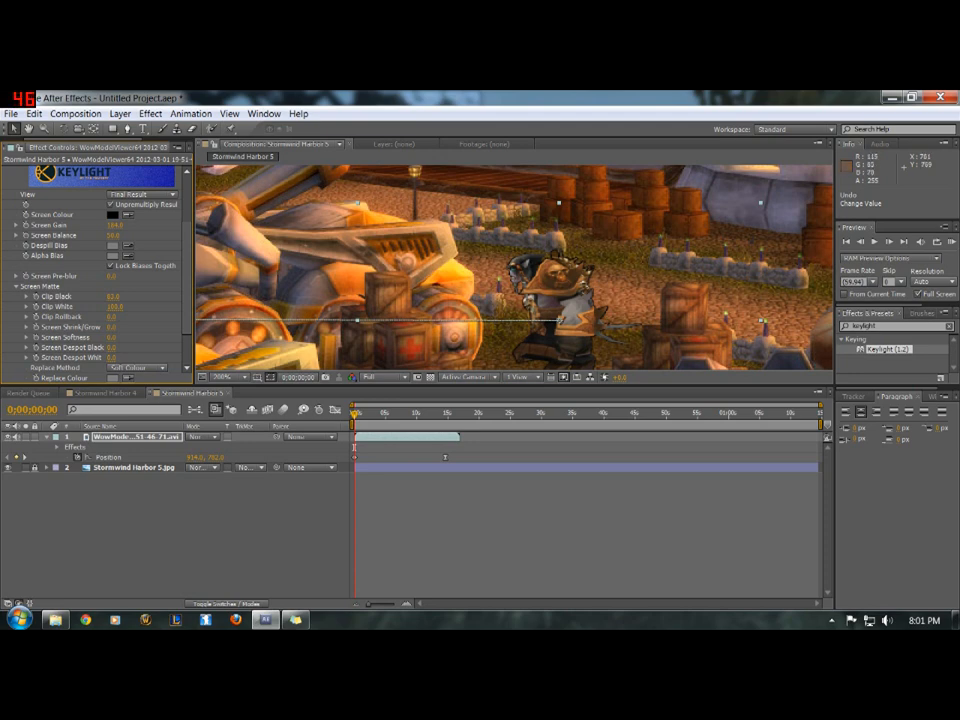
click(228, 376)
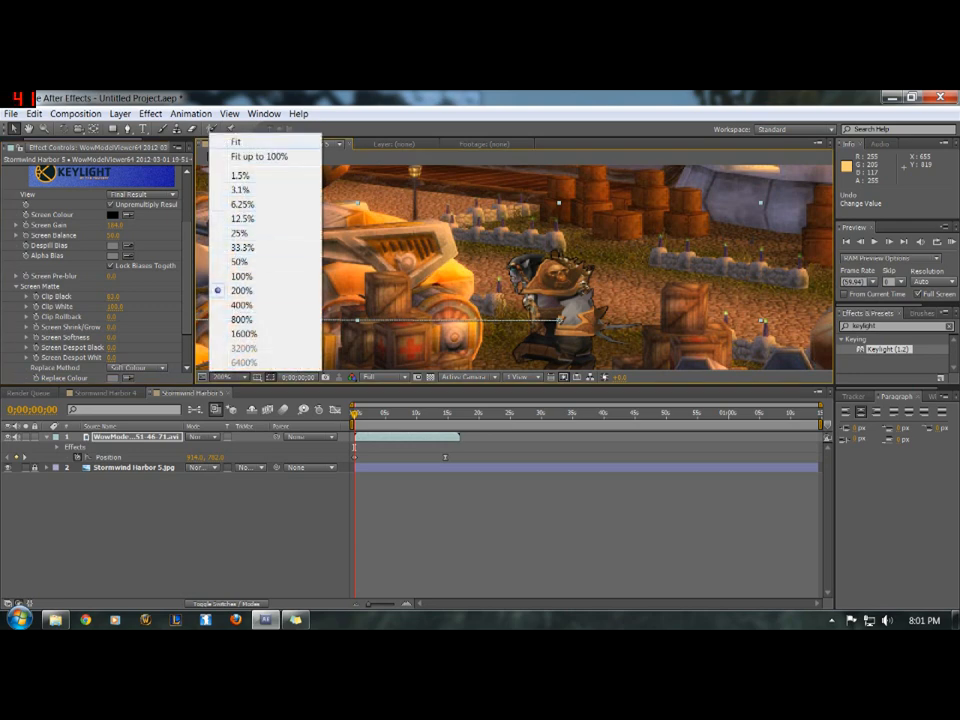
click(236, 140)
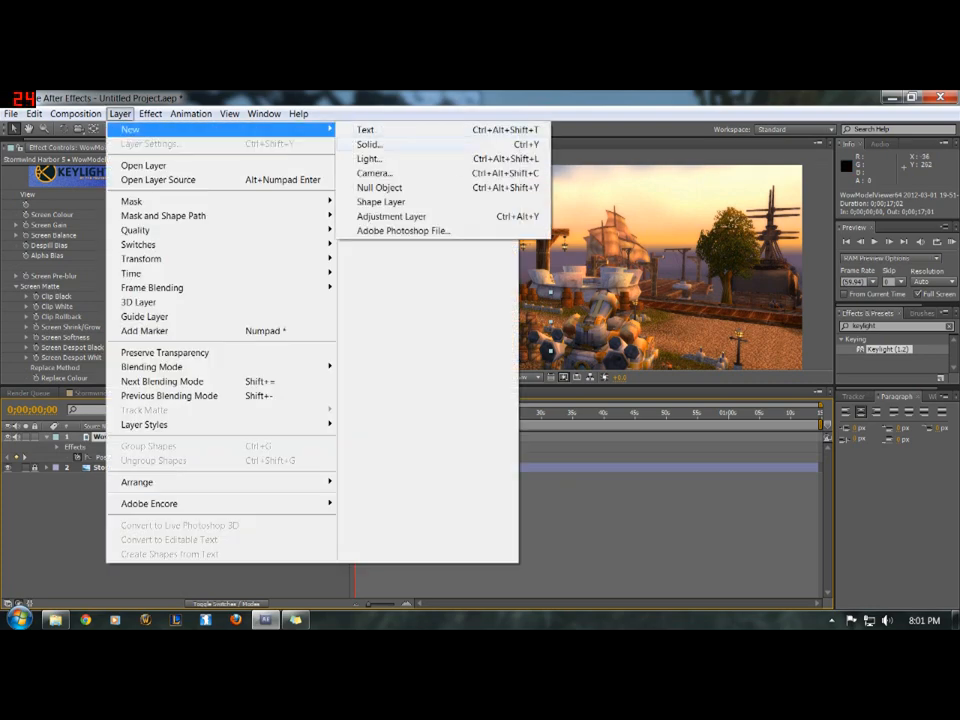
Step: Create a new solid layer with a blue colour on top of the composition
click(368, 144)
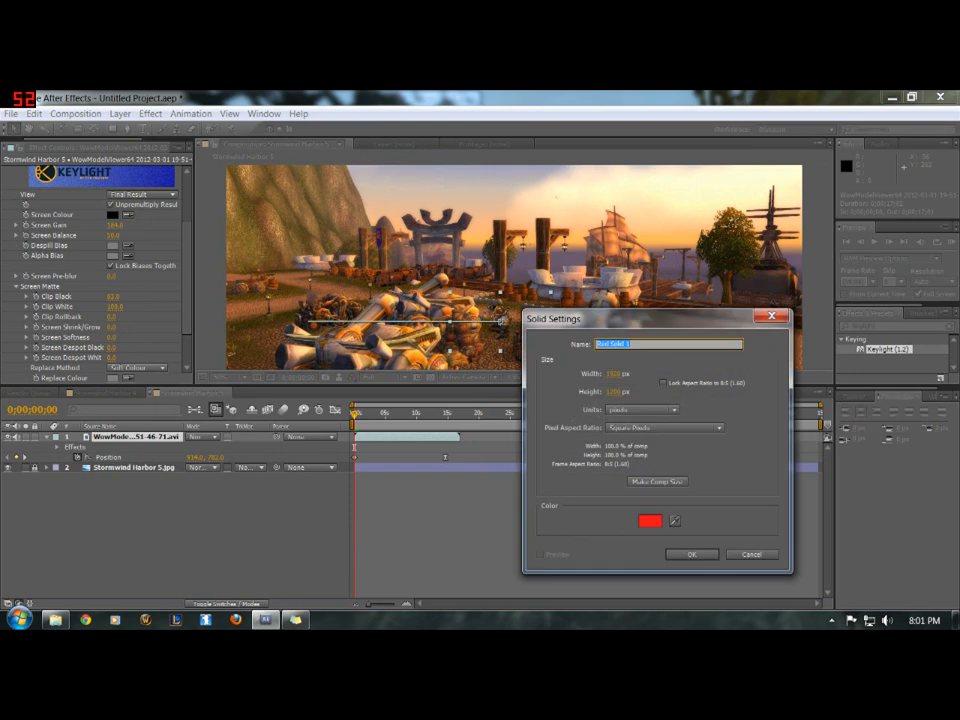
drag(654, 318, 552, 288)
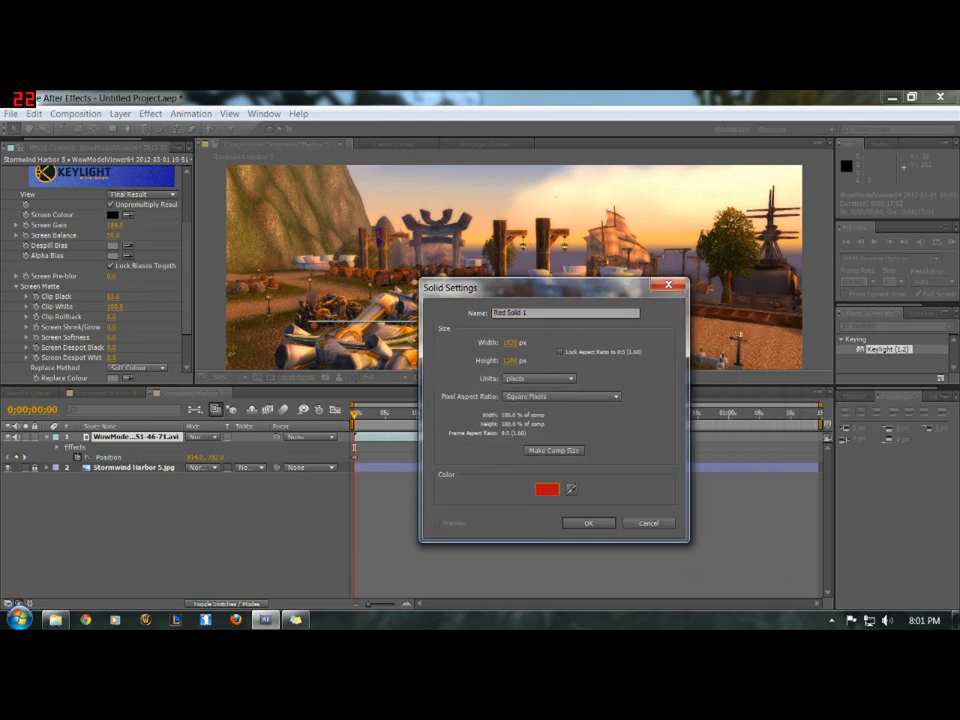
click(546, 488)
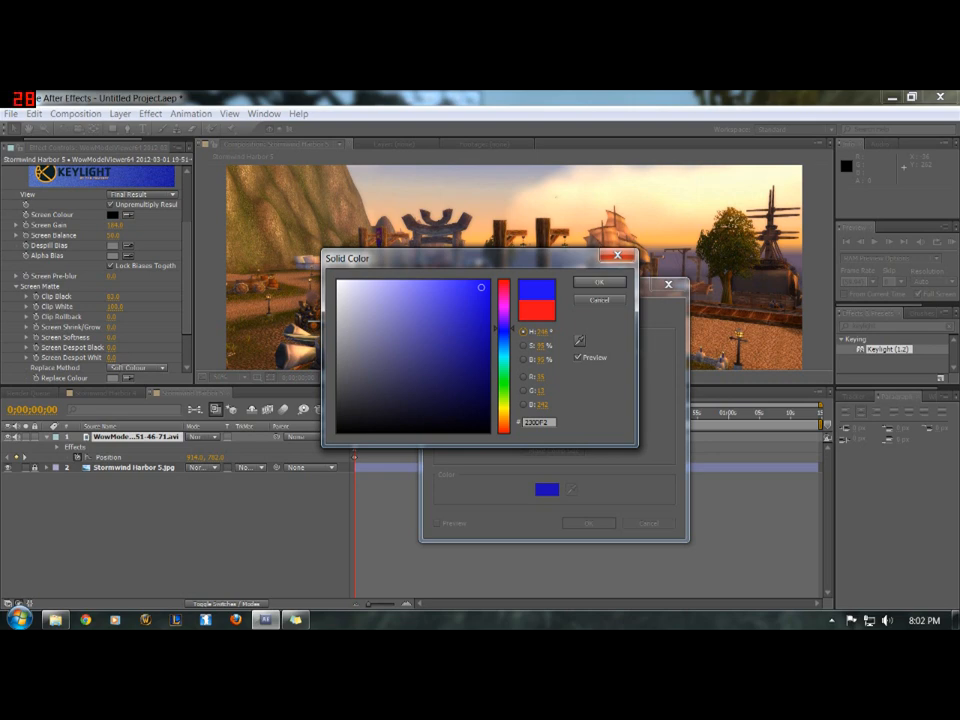
click(598, 280)
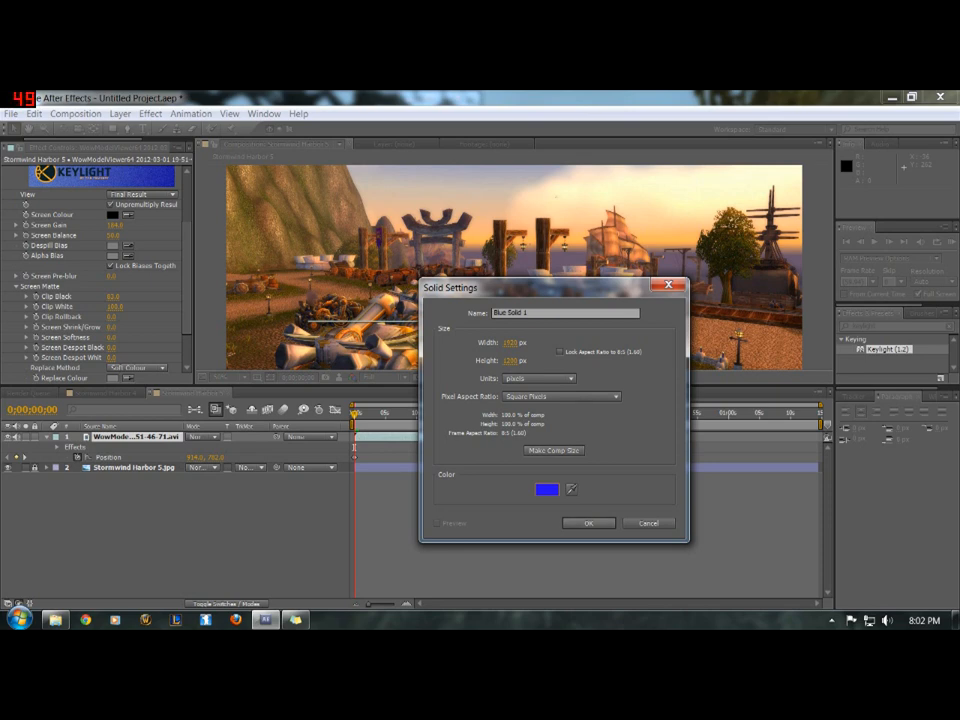
click(588, 522)
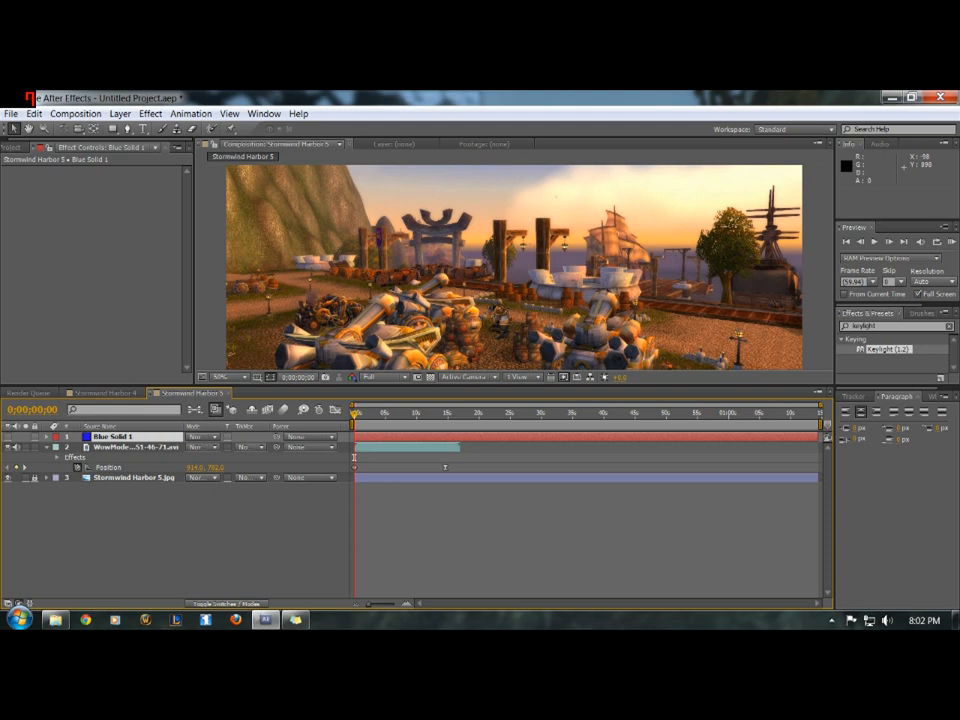
Step: Draw a pen mask on the blue solid around the lower-left foreground objects
click(8, 436)
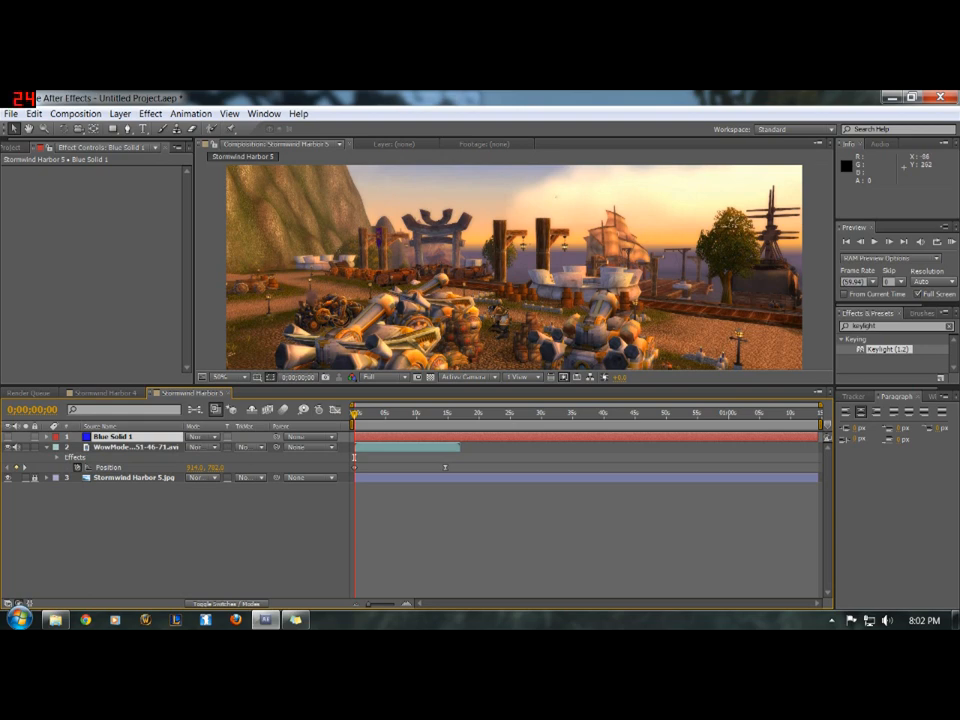
mouse_move(128, 130)
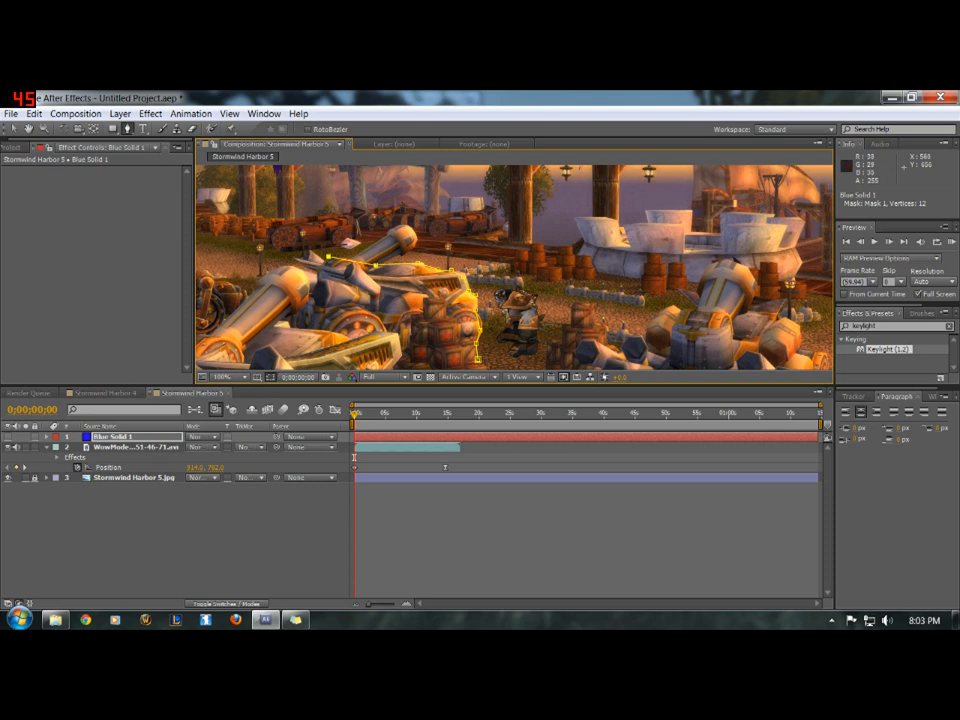
click(290, 256)
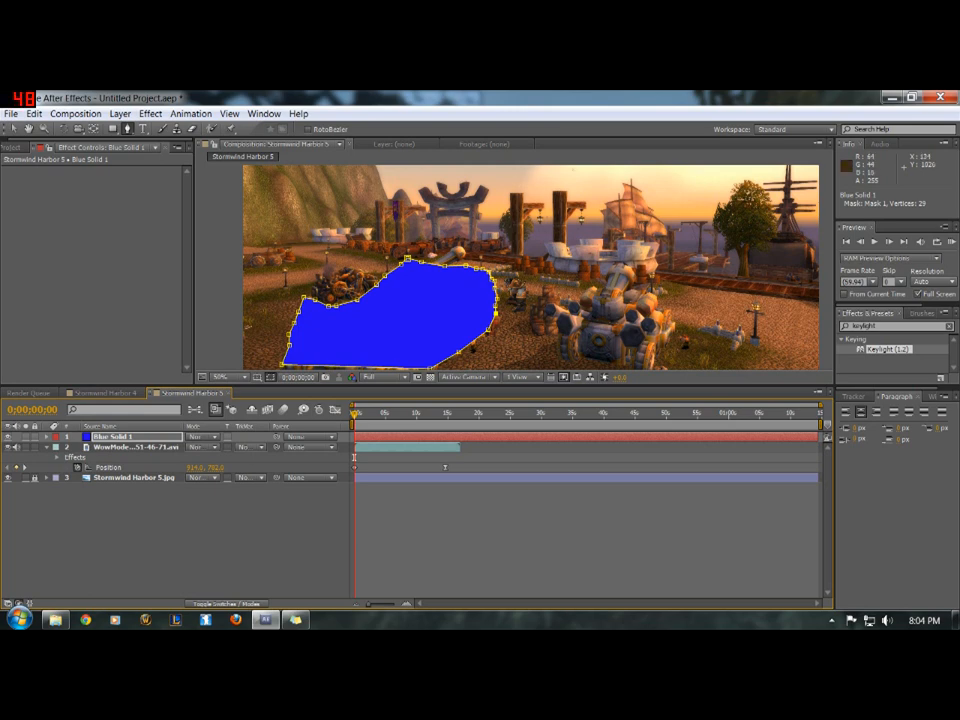
click(208, 436)
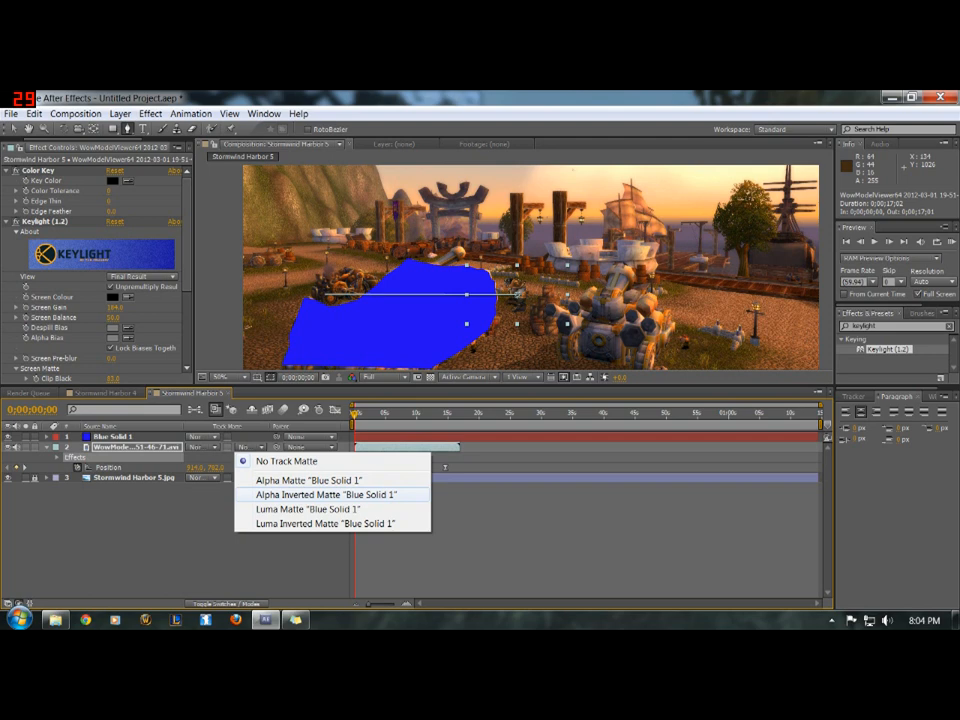
Step: Set the character layer's TrkMat to Alpha Inverted Matte "Blue Solid 1" so it walks behind foreground objects
click(288, 460)
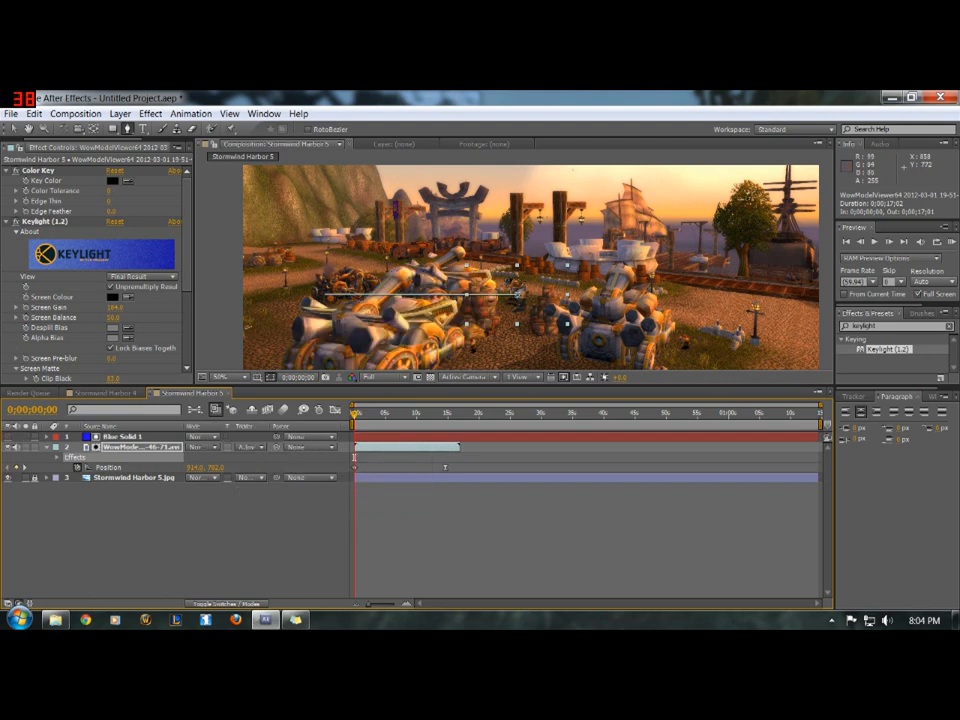